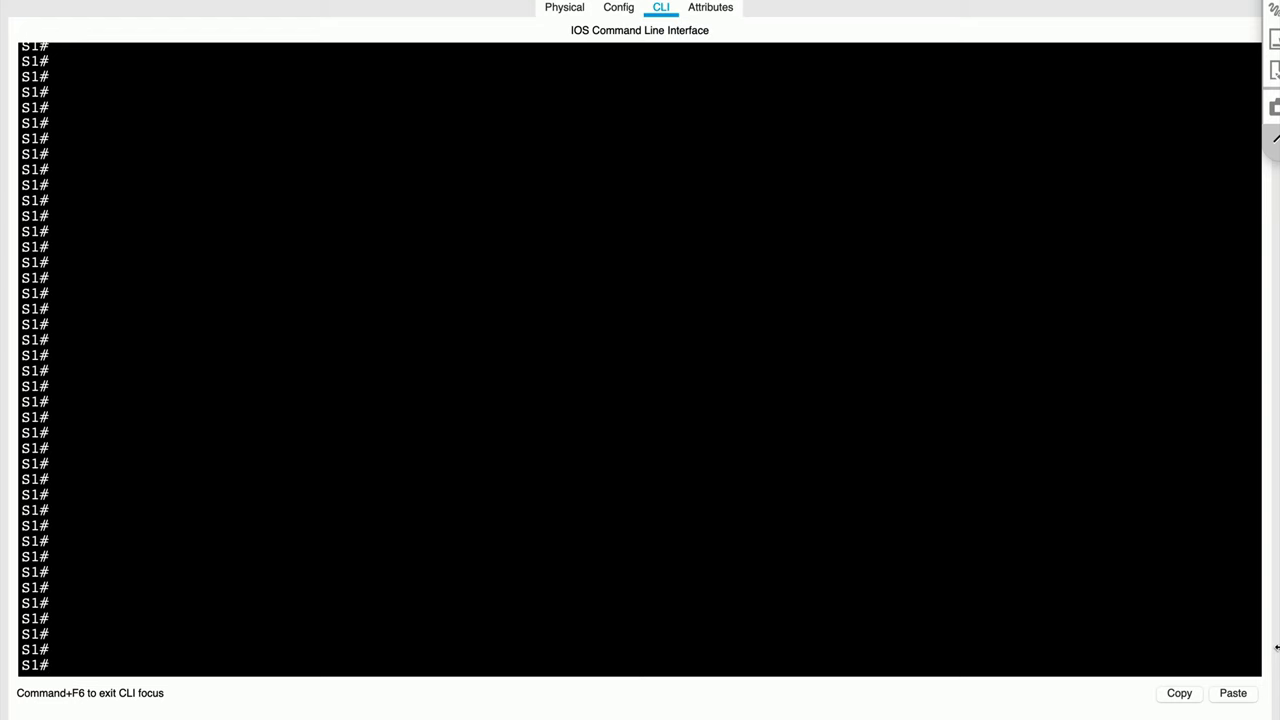
Run 'show cdp neighbors' on S1 to list neighbors S2, S3 and R1
{"action": "type", "text": "show cdp neighbors"}
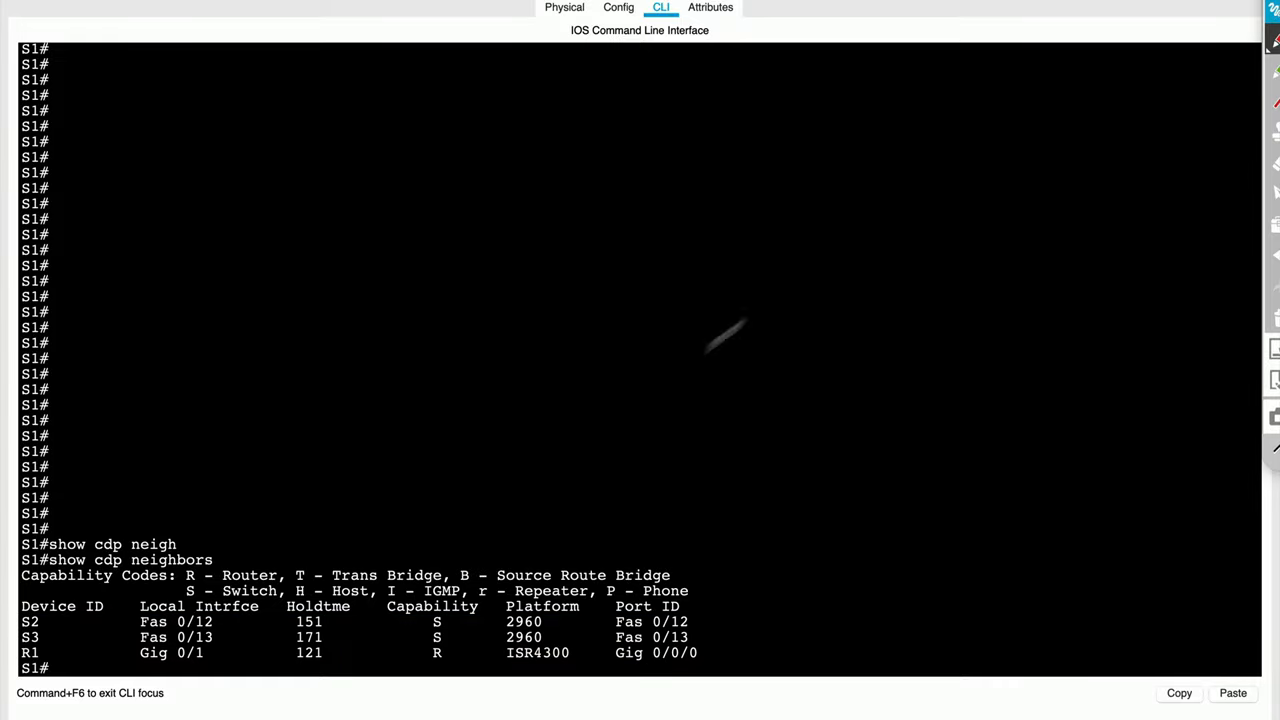
{"action": "mouse_move", "coordinate": [35, 604]}
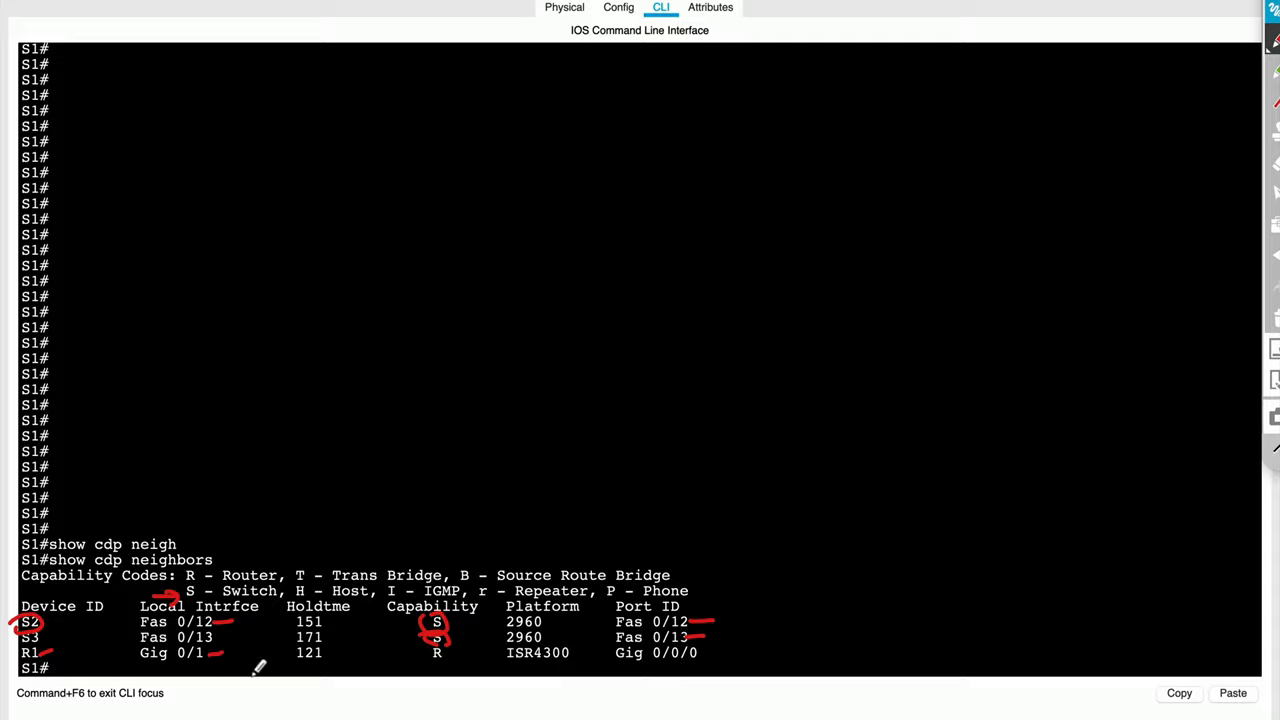
{"action": "mouse_move", "coordinate": [275, 655]}
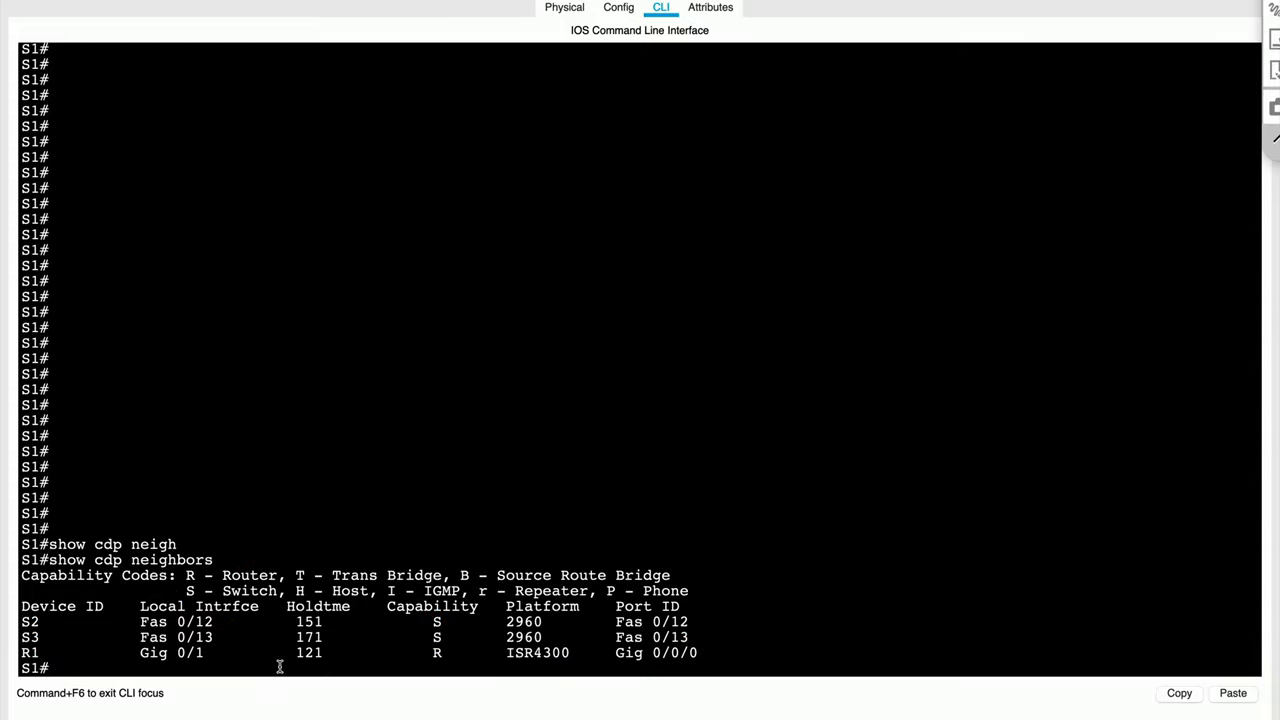
Run 'show cdp neighbors detail' and page through to R1's IP address 10.10.100.1
{"action": "type", "text": "show"}
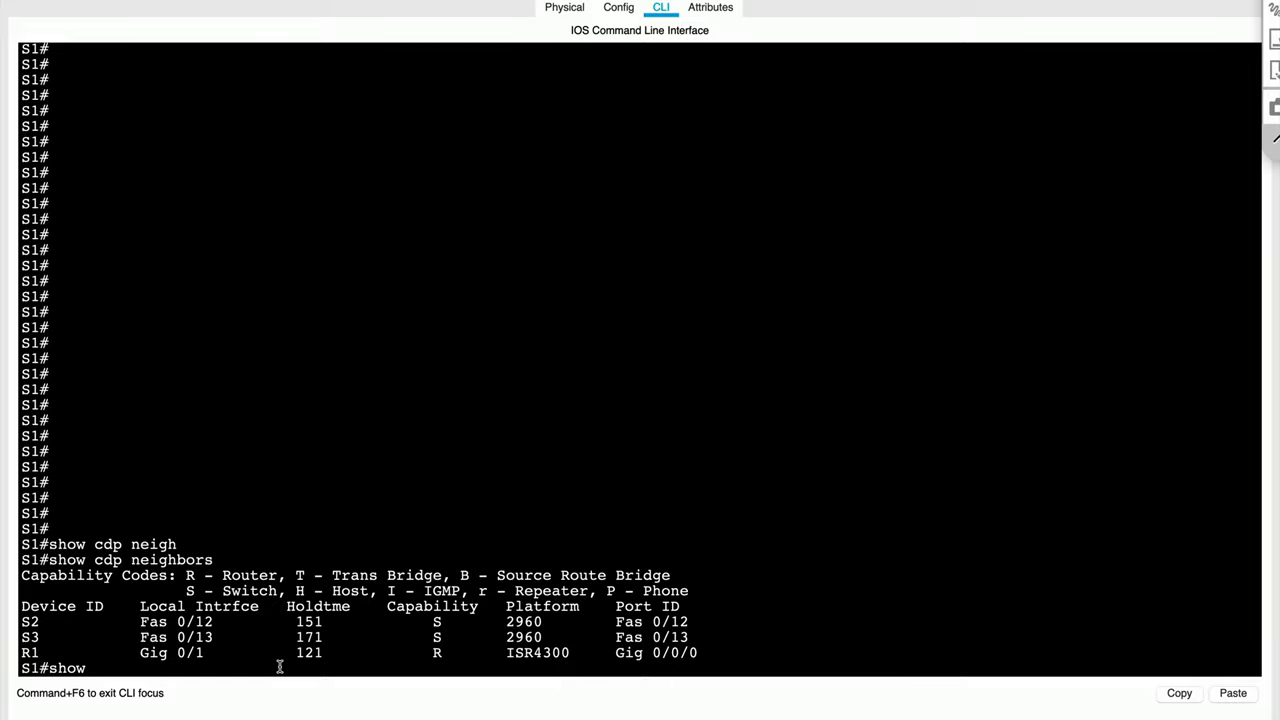
{"action": "type", "text": "cdp neighbors detail"}
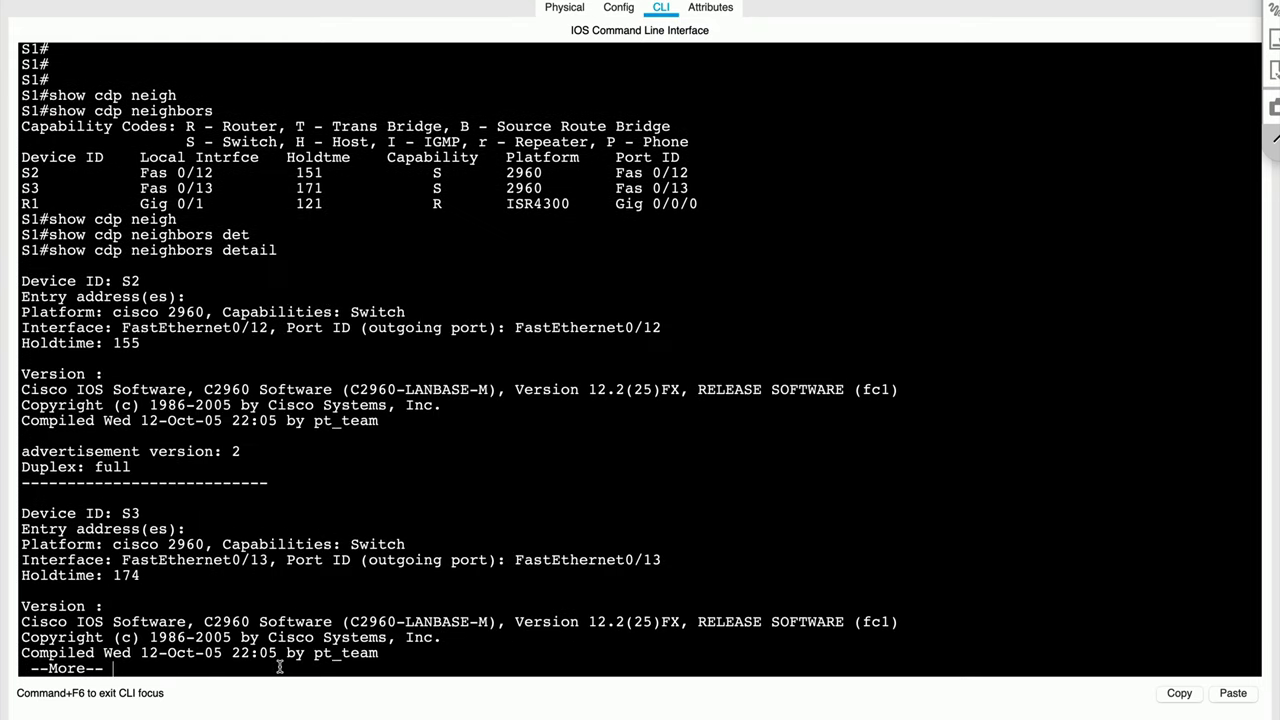
{"action": "key", "text": "space"}
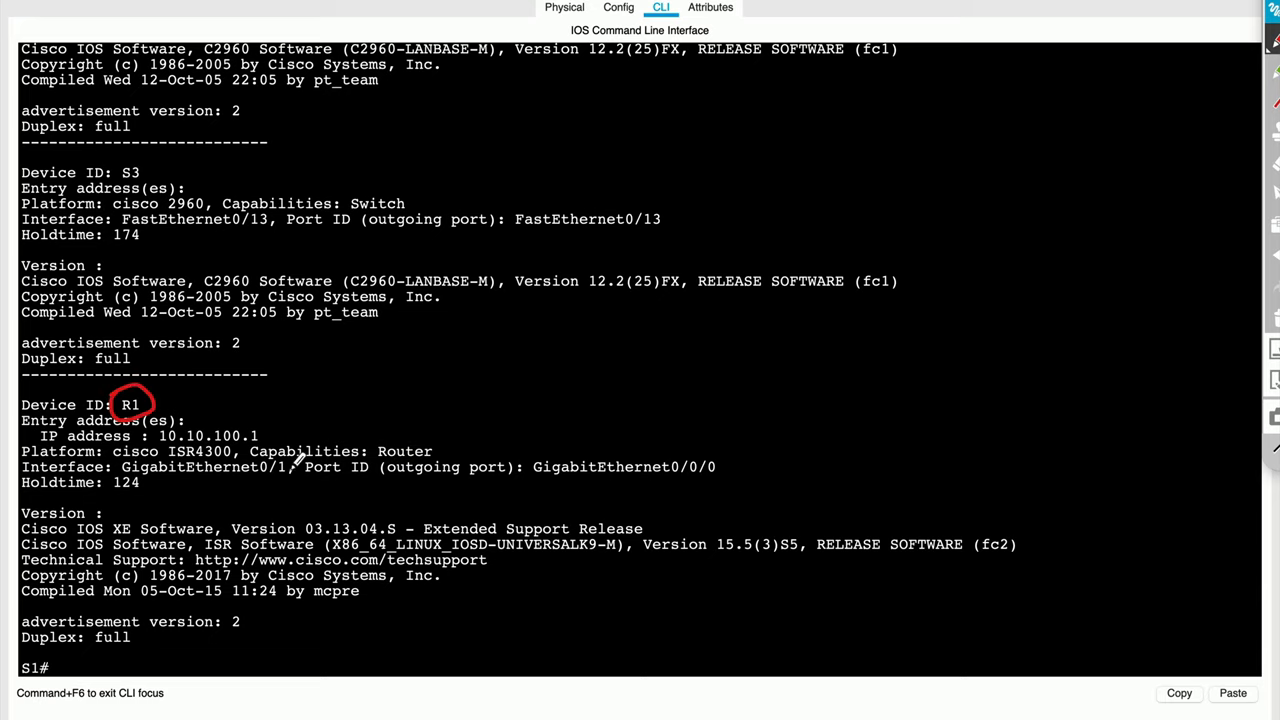
{"action": "left_click_drag", "start_coordinate": [140, 425], "coordinate": [285, 415]}
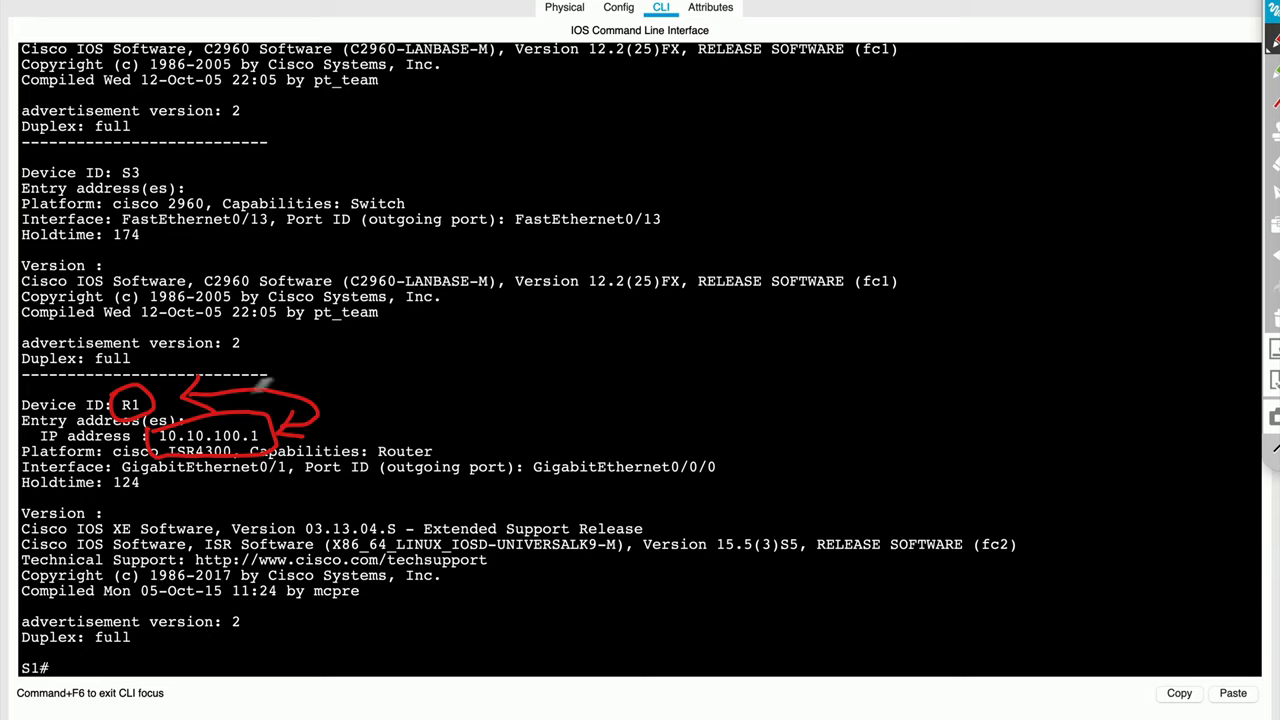
{"action": "mouse_move", "coordinate": [470, 500]}
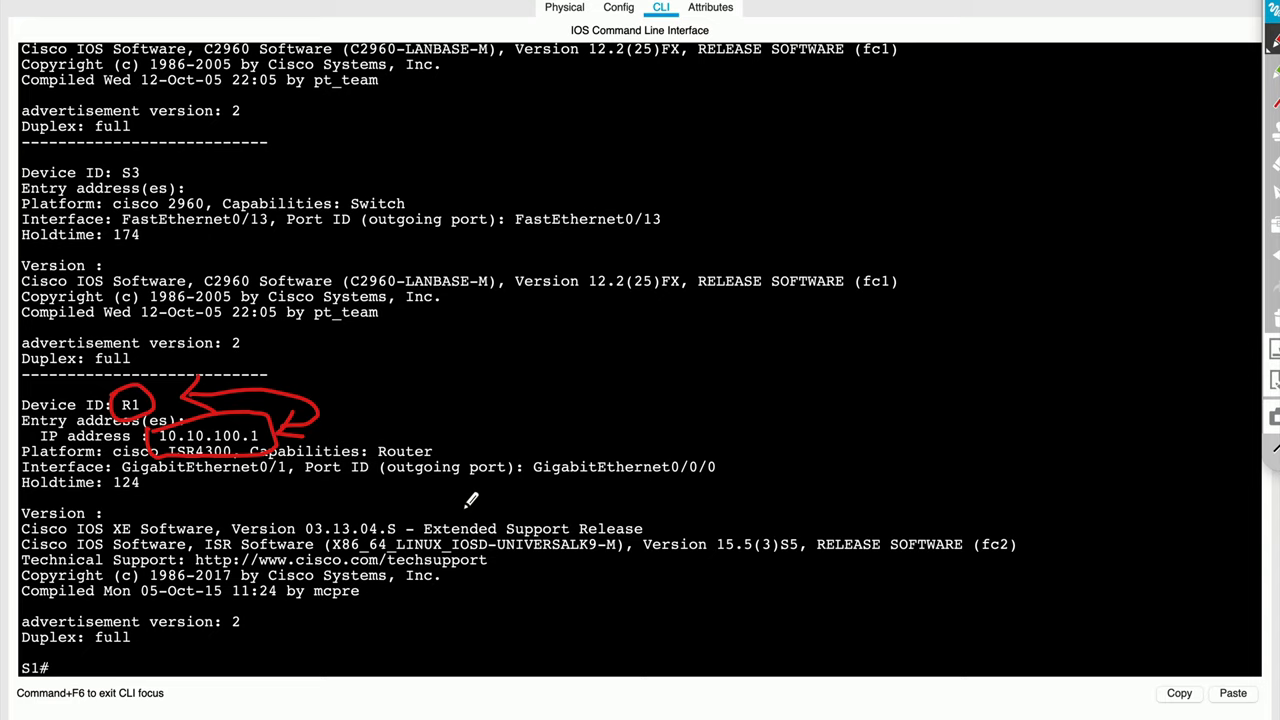
{"action": "type", "text": "co"}
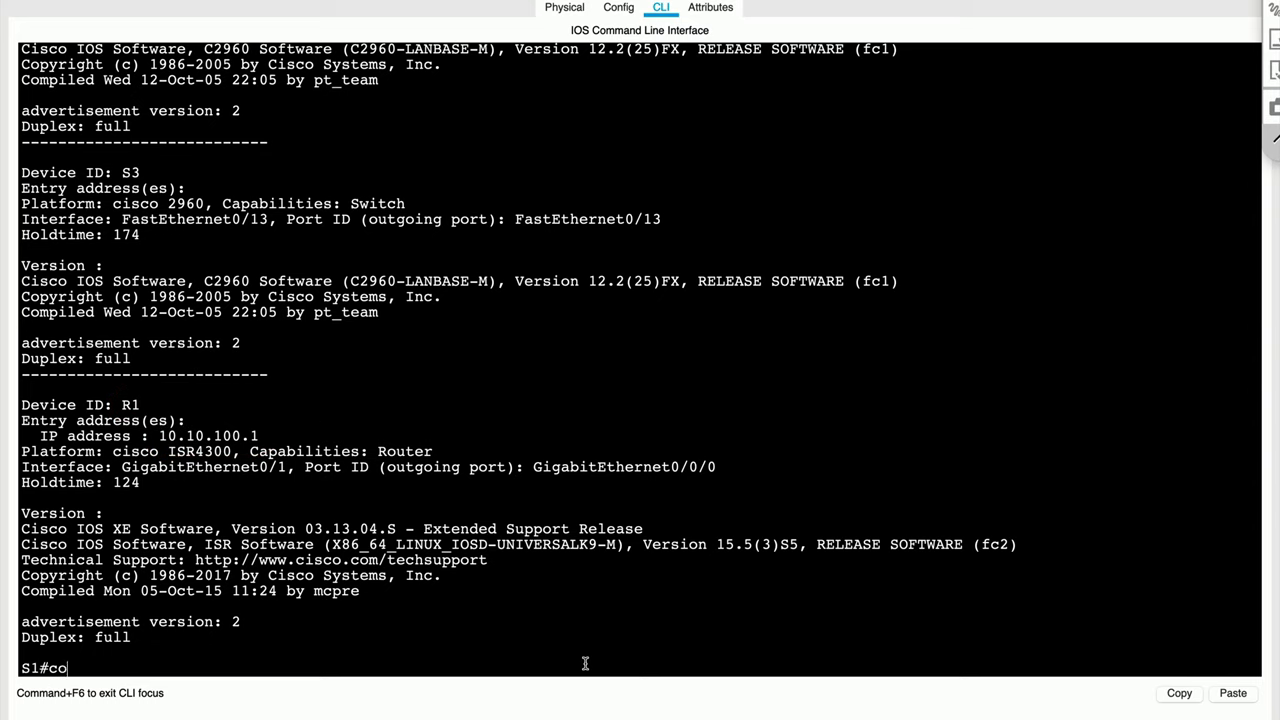
Enter global configuration, disable CDP with 'no cdp run', then re-enable it with 'cdp run'
{"action": "type", "text": "configure terminal"}
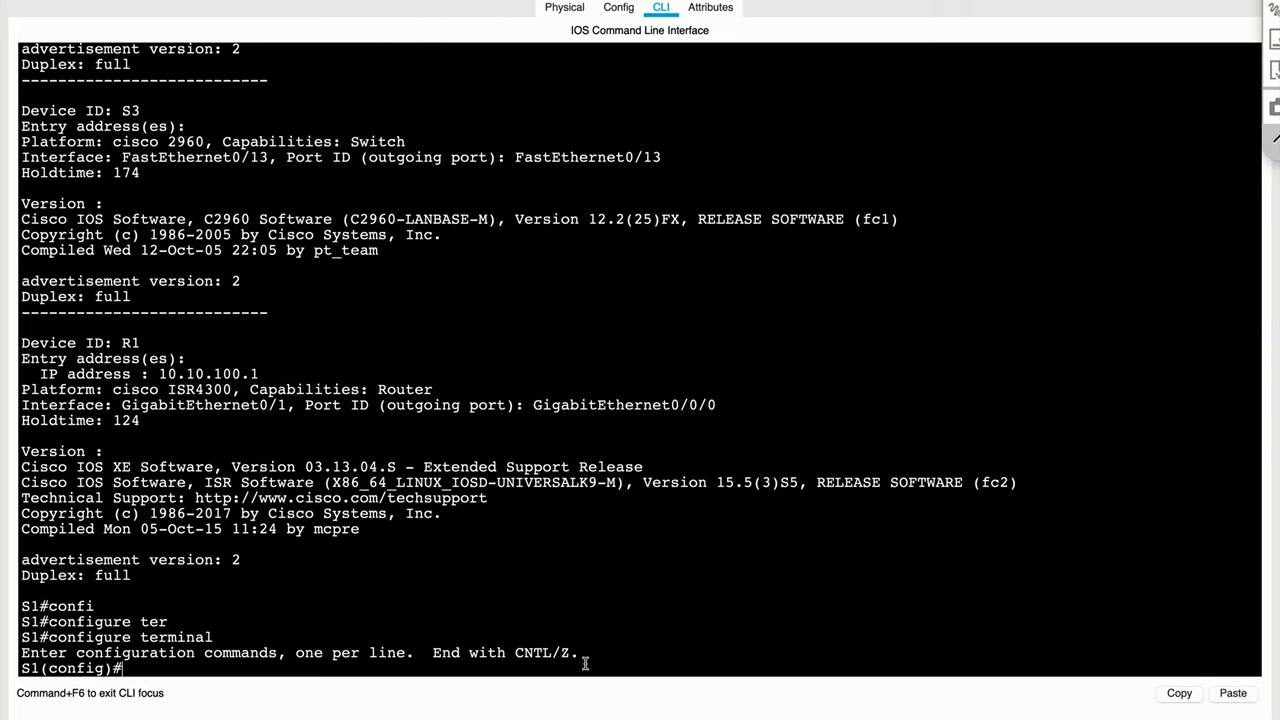
{"action": "type", "text": "no cdp run"}
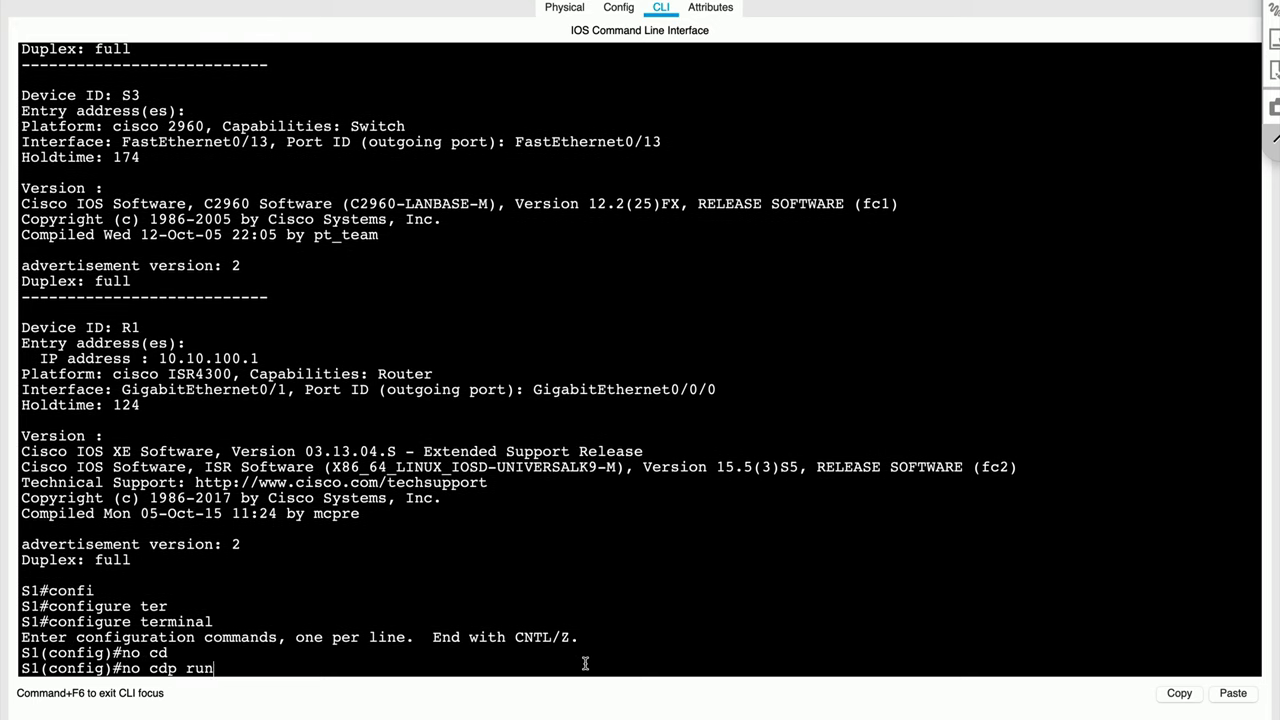
{"action": "key", "text": "Return"}
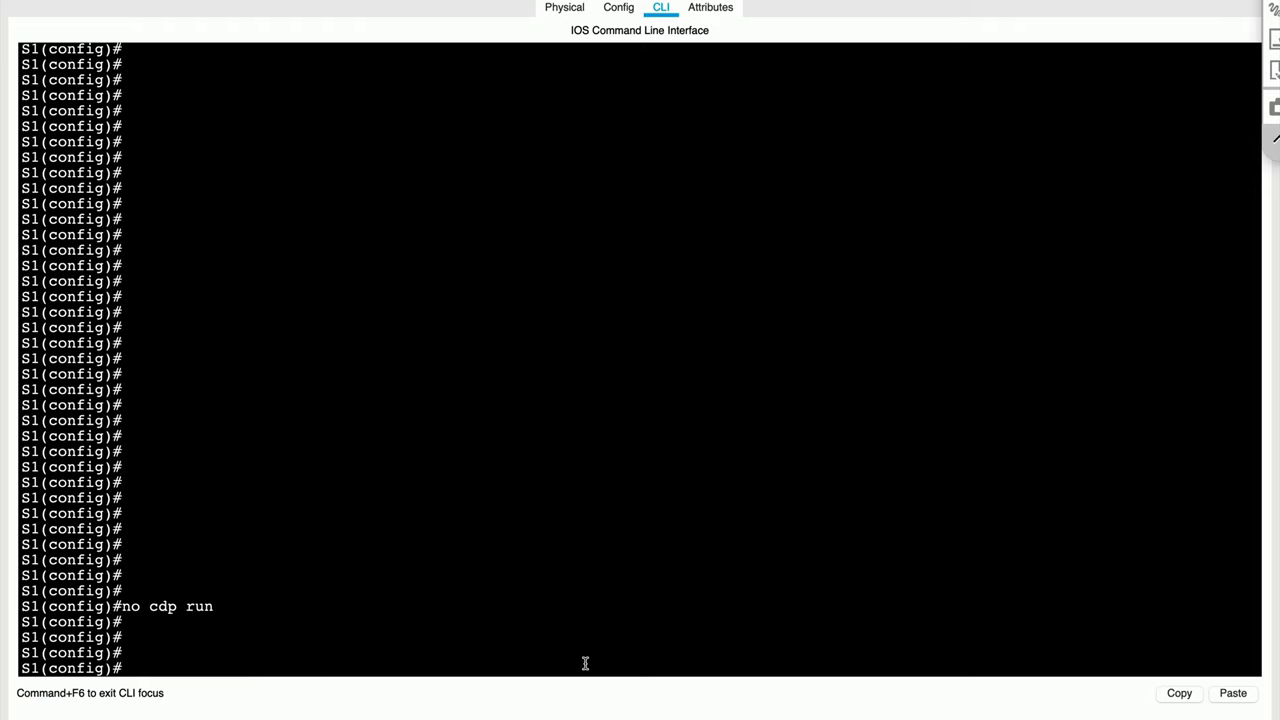
{"action": "type", "text": "cdp run"}
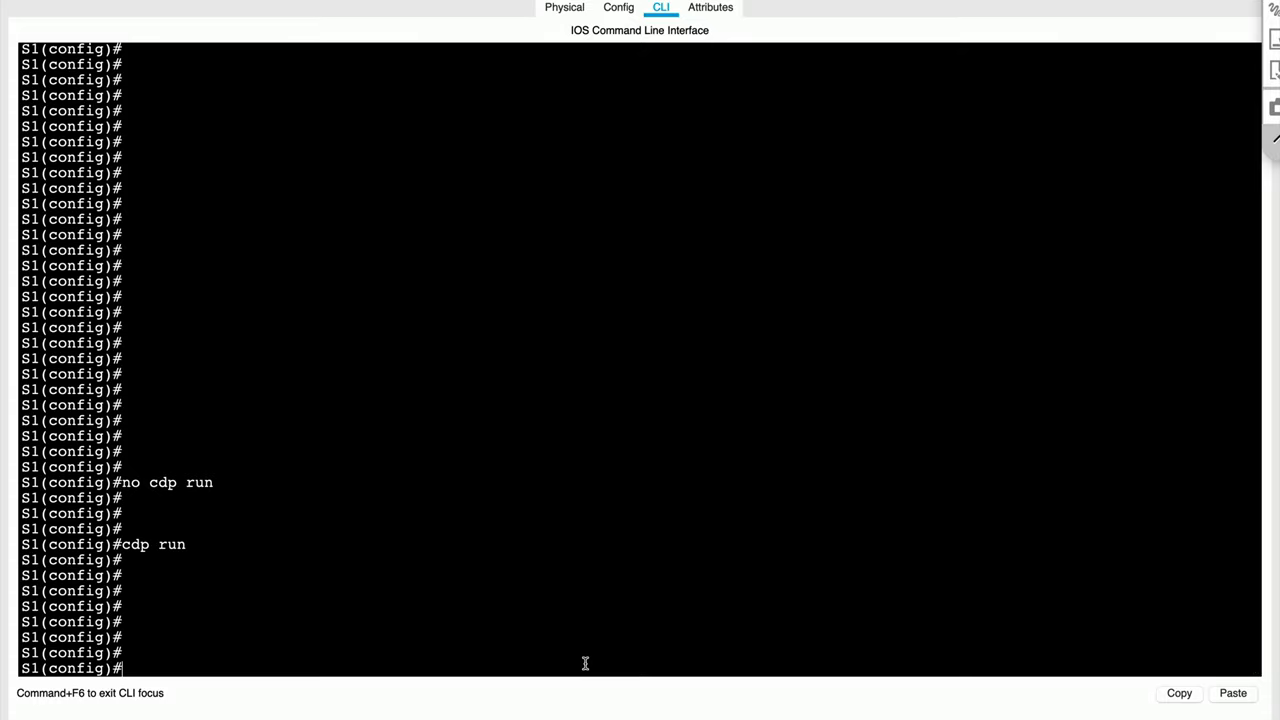
On interface fa0/1, run 'no cdp enable' and 'cdp enable', then exit to global configuration
{"action": "type", "text": "i"}
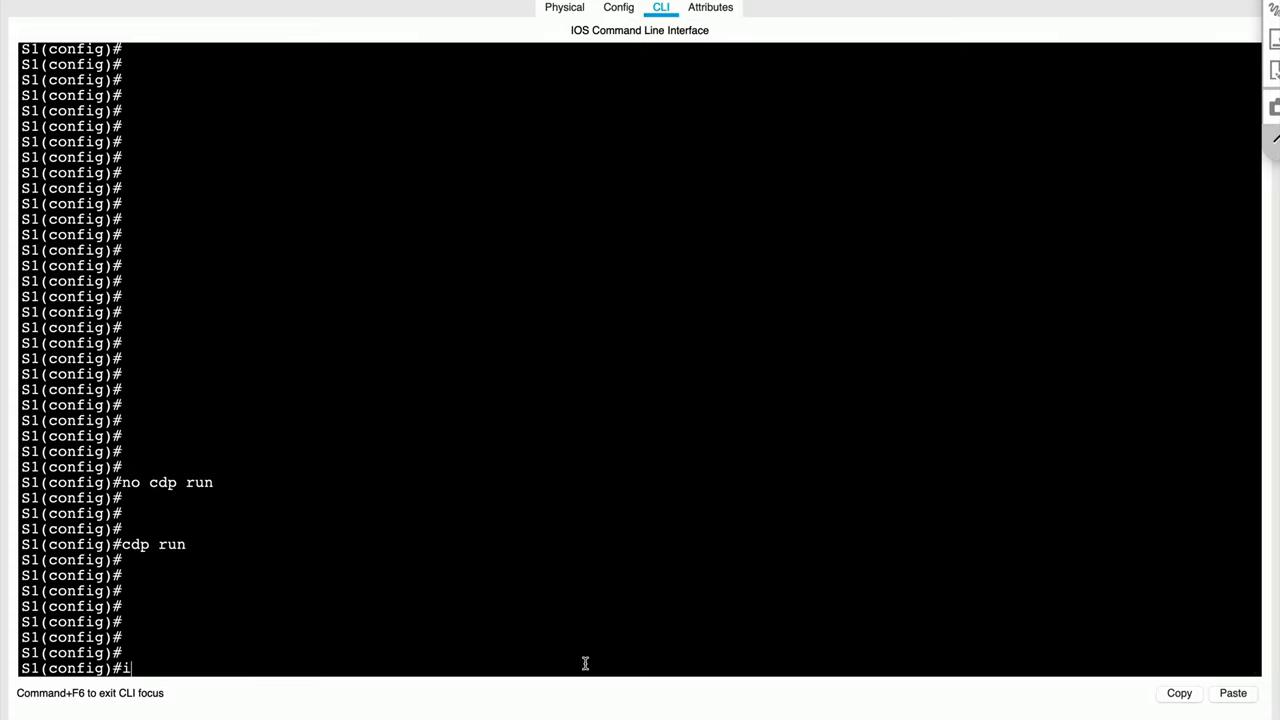
{"action": "type", "text": "nt"}
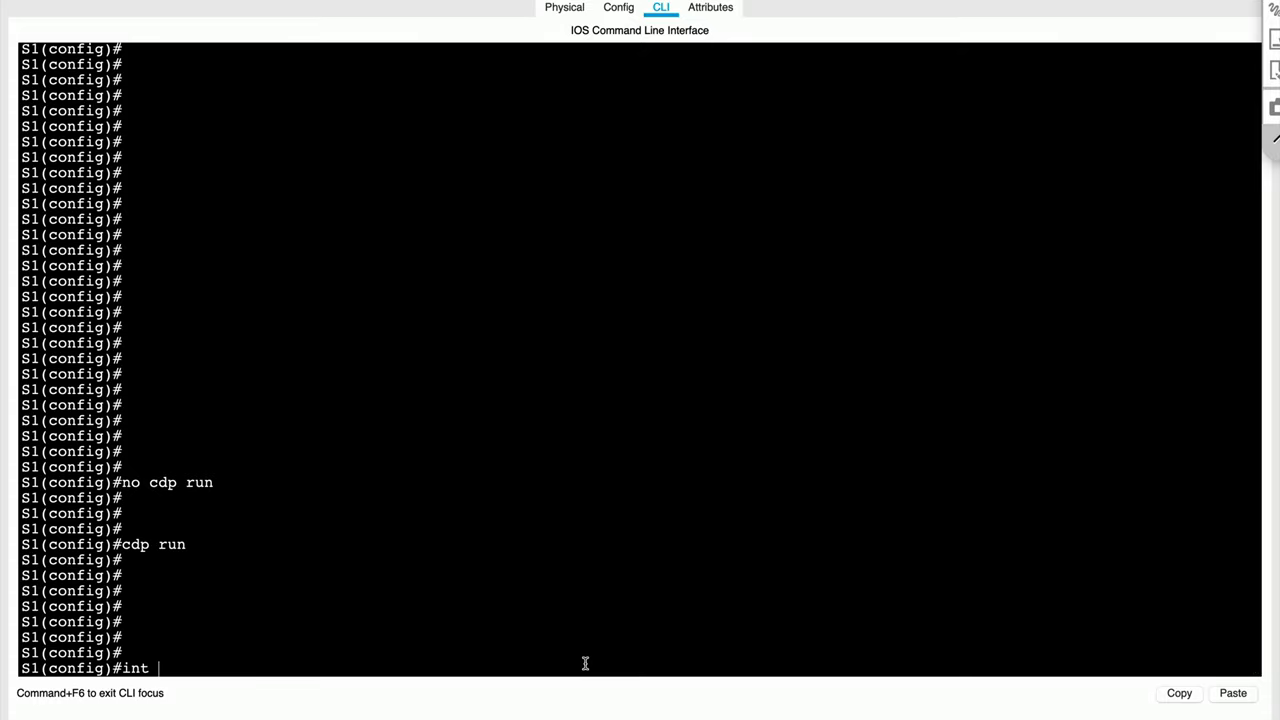
{"action": "type", "text": "g0/"}
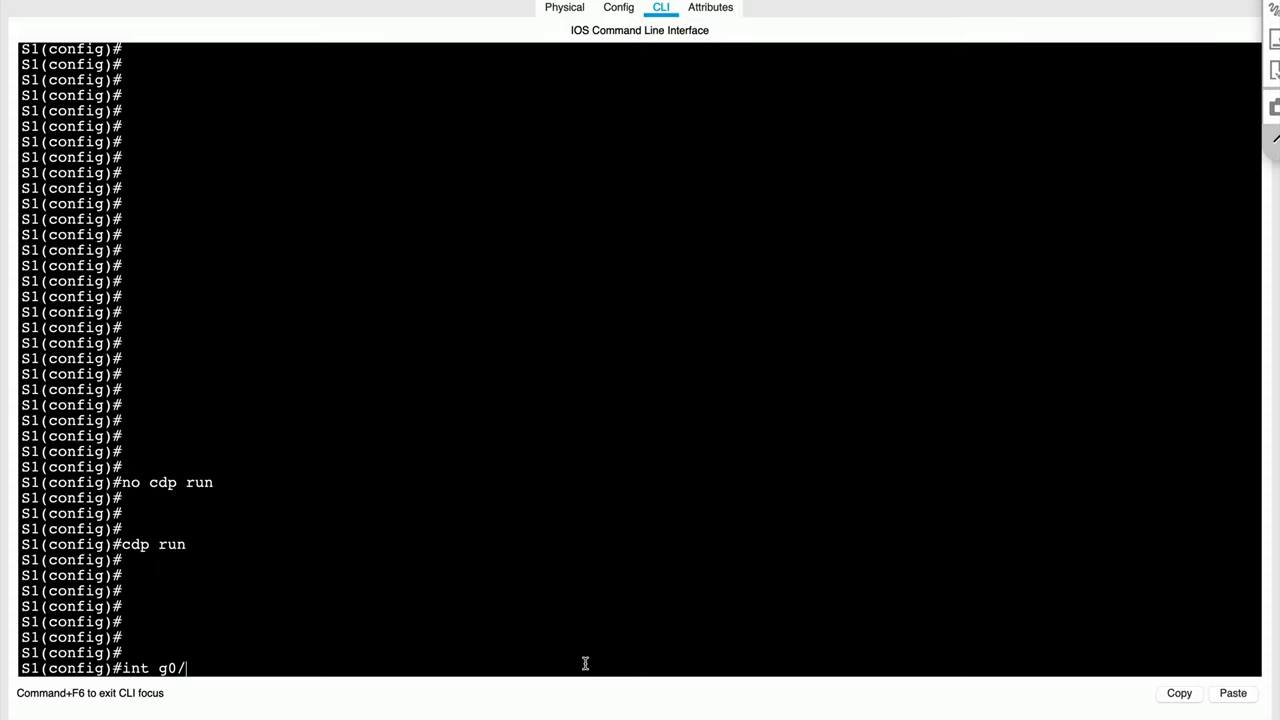
{"action": "type", "text": "fi"}
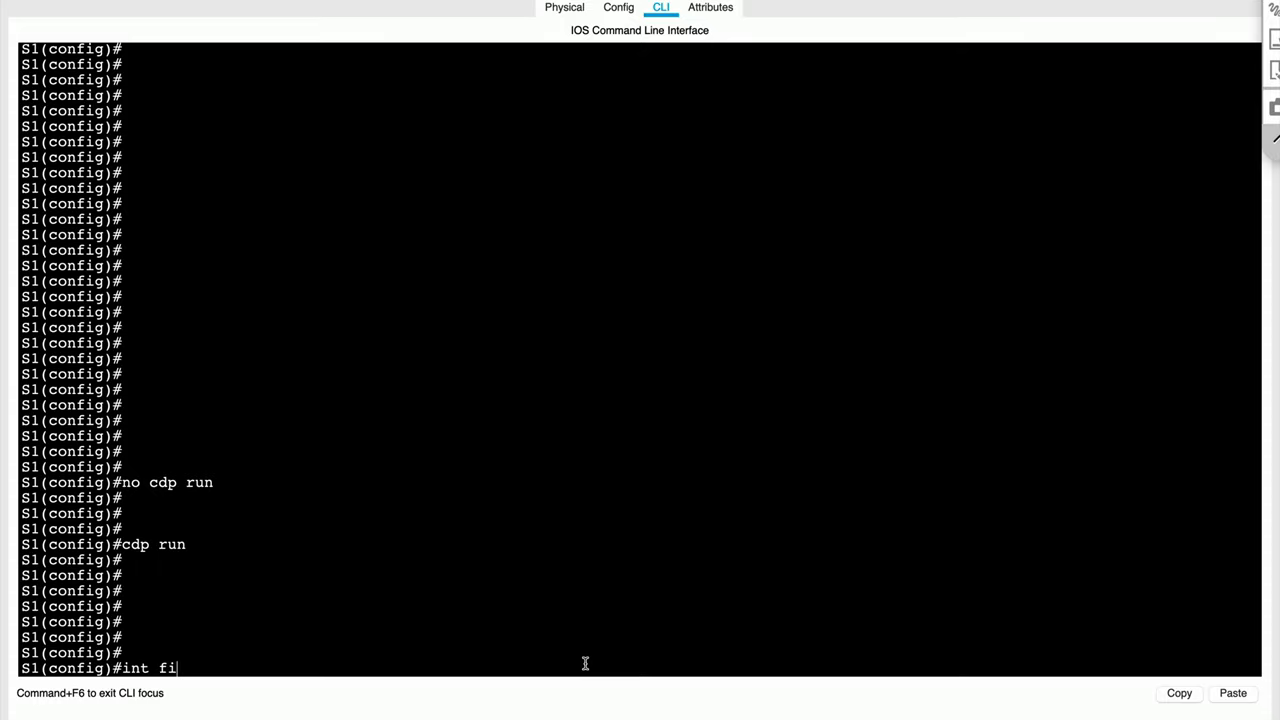
{"action": "type", "text": "a0/1"}
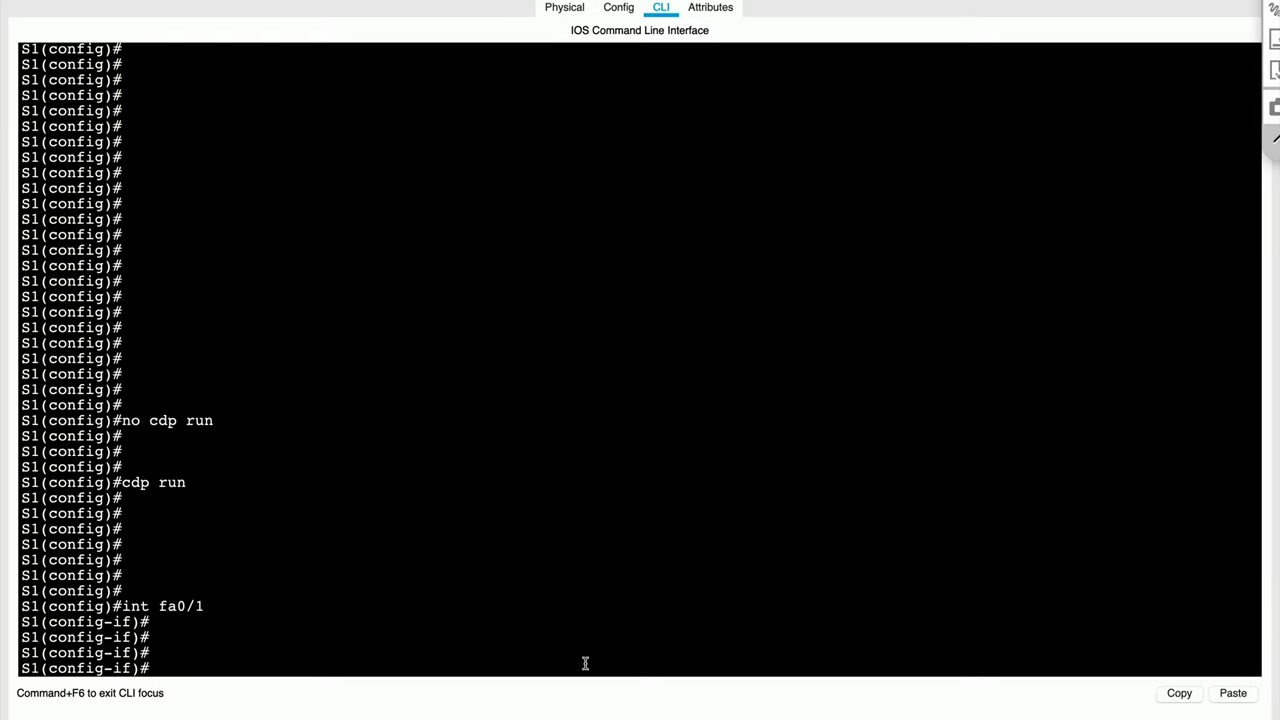
{"action": "type", "text": "no cdp enable"}
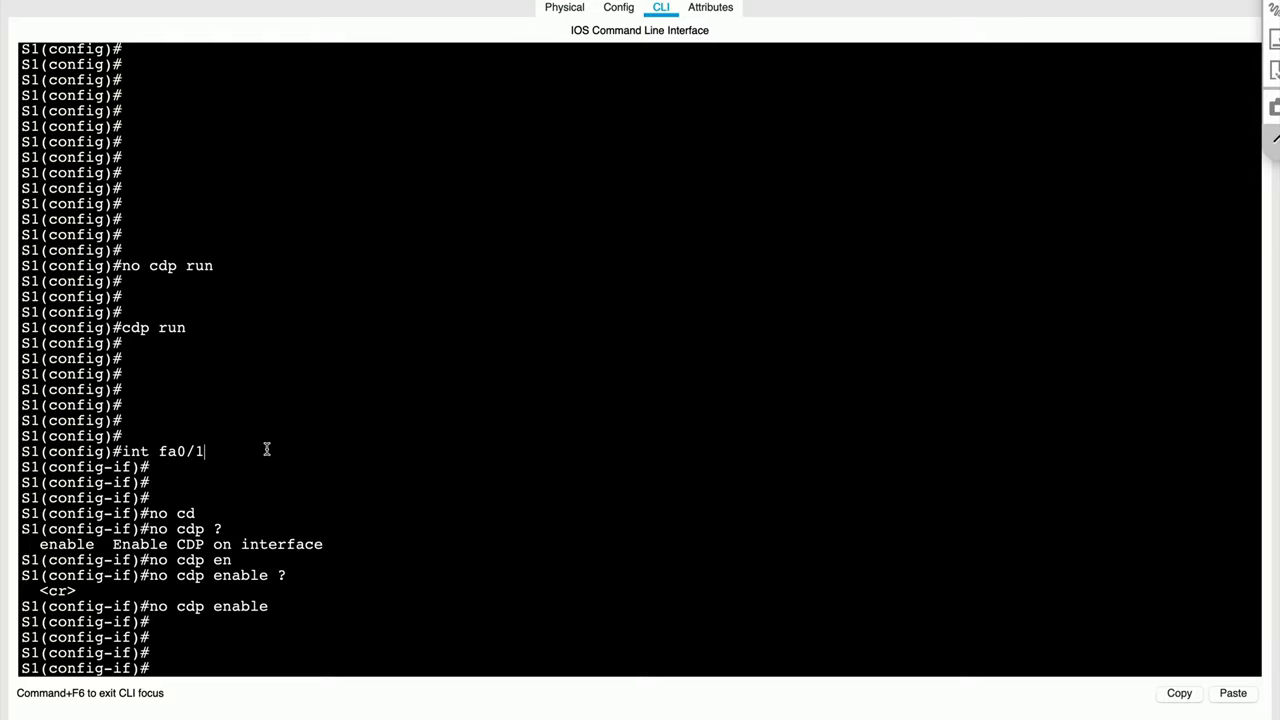
{"action": "mouse_move", "coordinate": [290, 686]}
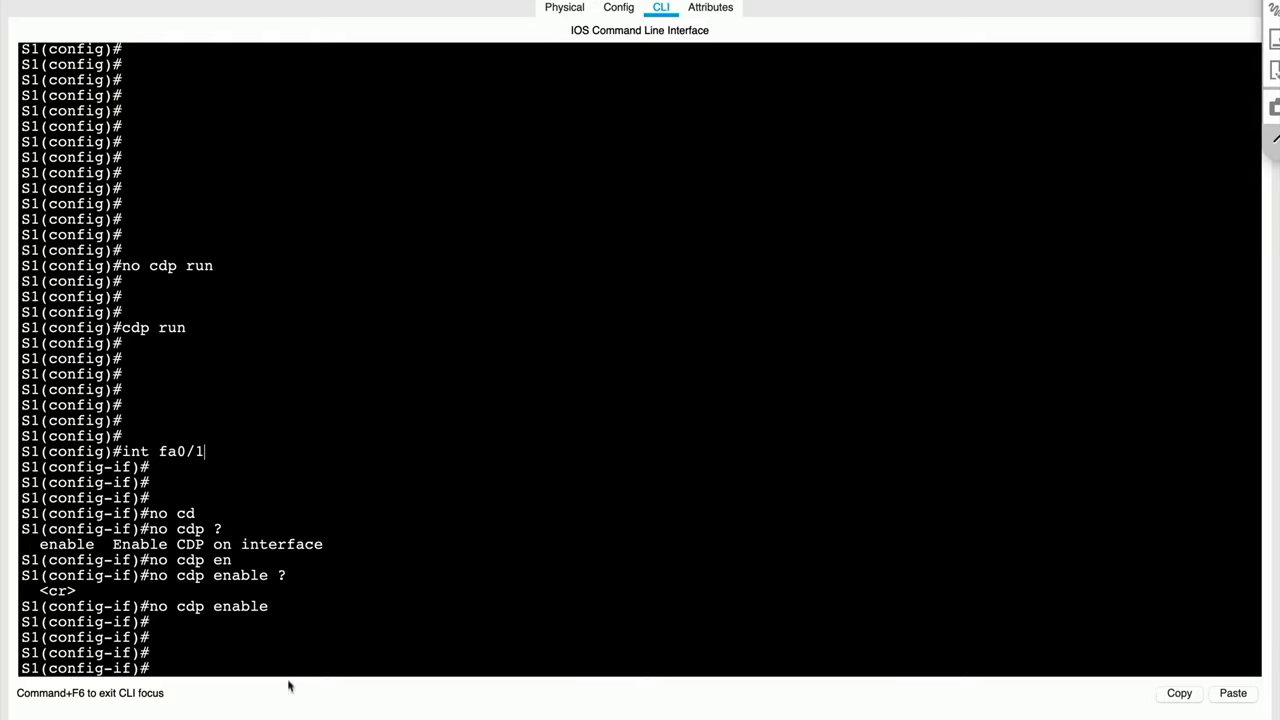
{"action": "type", "text": "no cdp enable"}
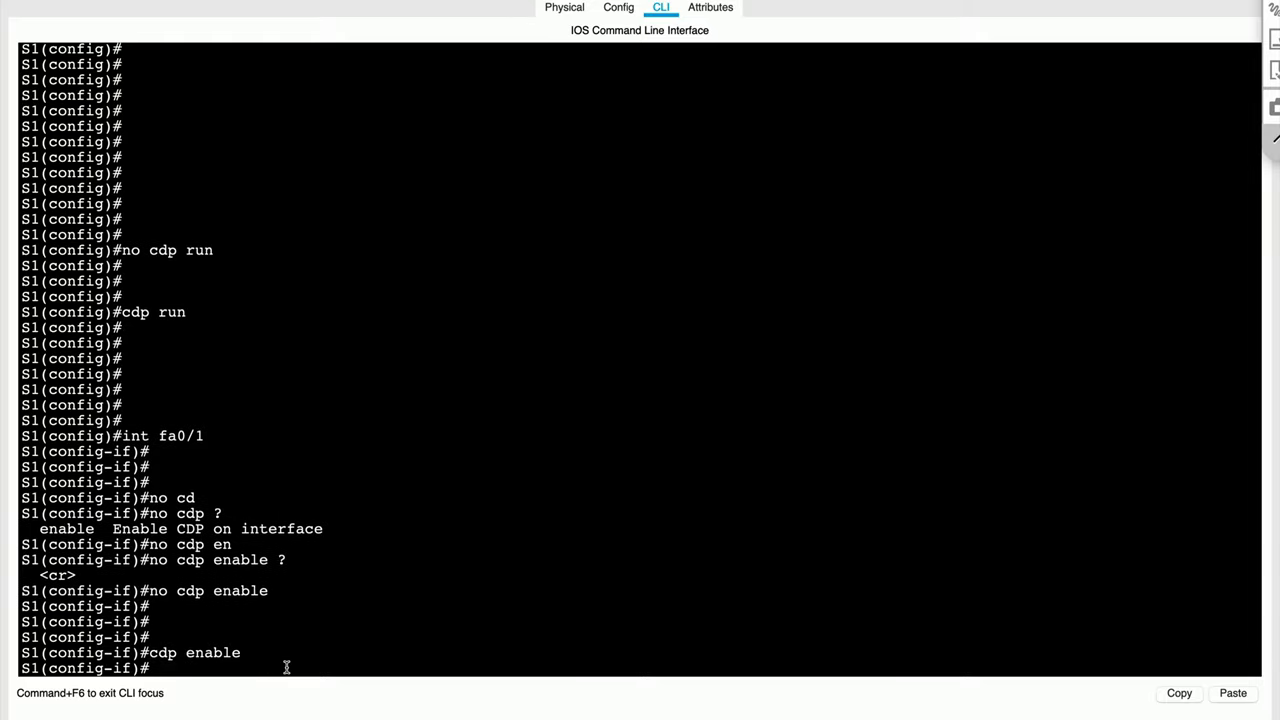
{"action": "key", "text": "enter"}
{"action": "type", "text": "exit"}
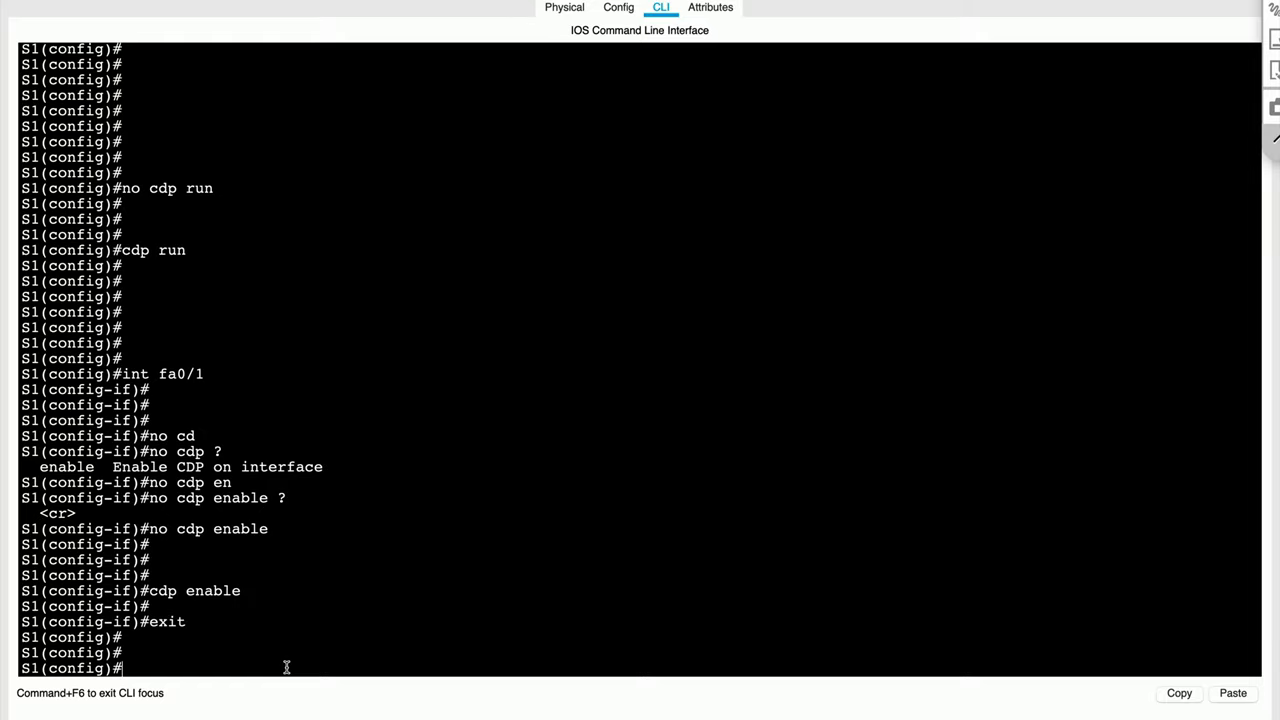
Turn CDP off with 'no cdp run' and enable LLDP with 'lldp run'
{"action": "type", "text": "no cdp run"}
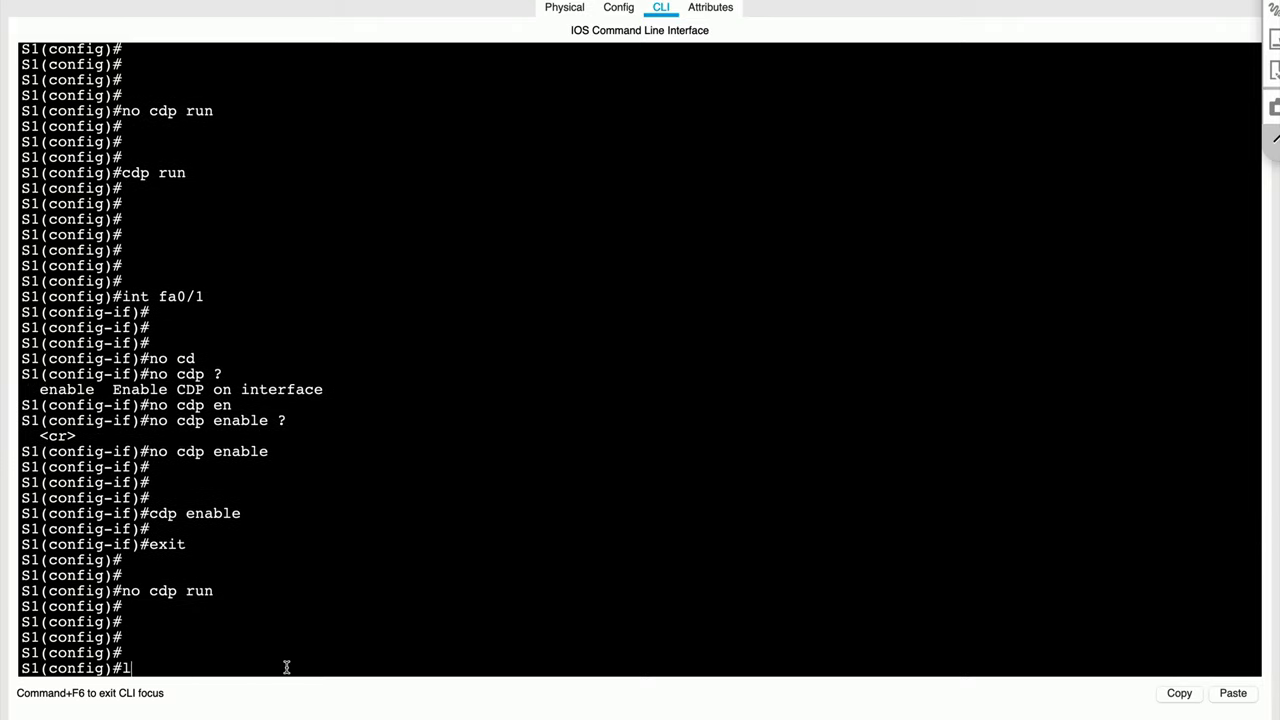
{"action": "type", "text": "ldp run"}
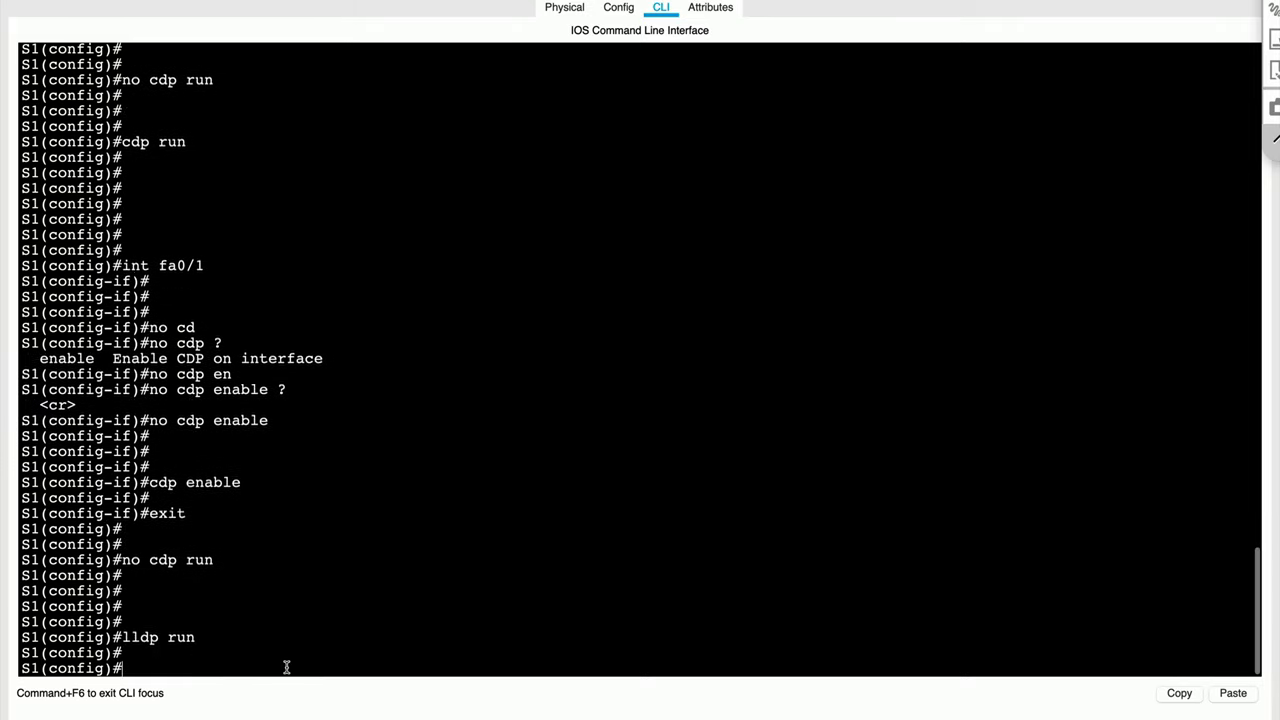